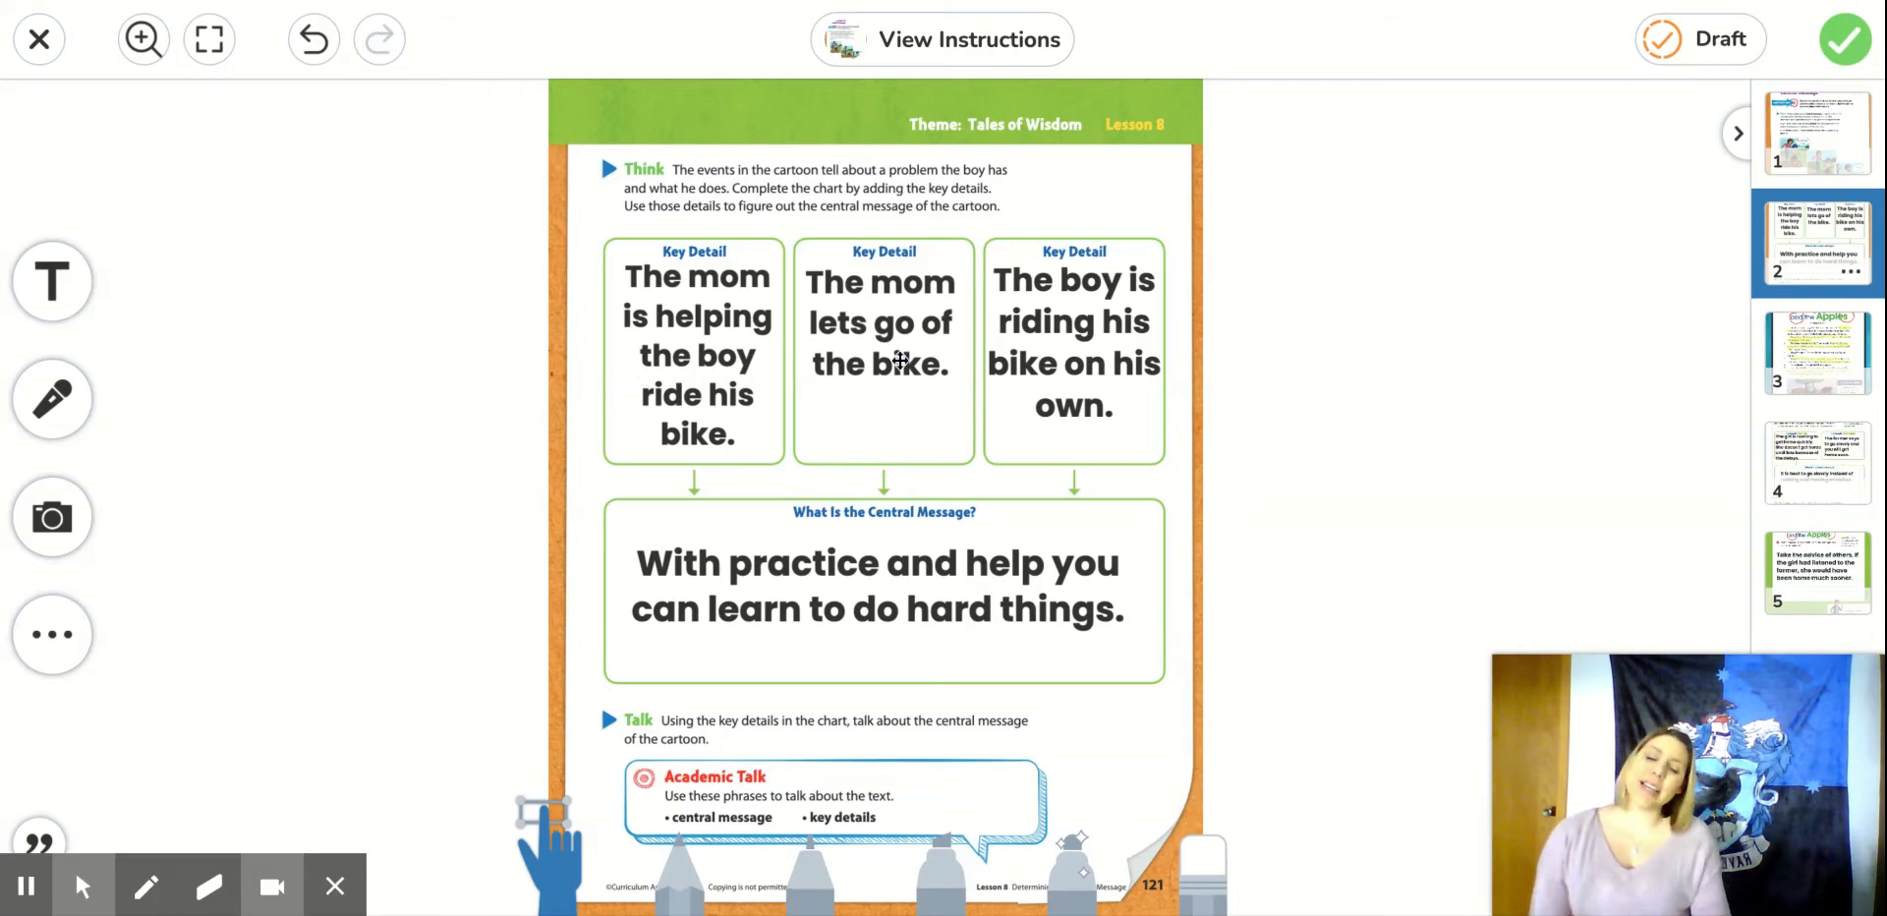
mouse_move(897, 455)
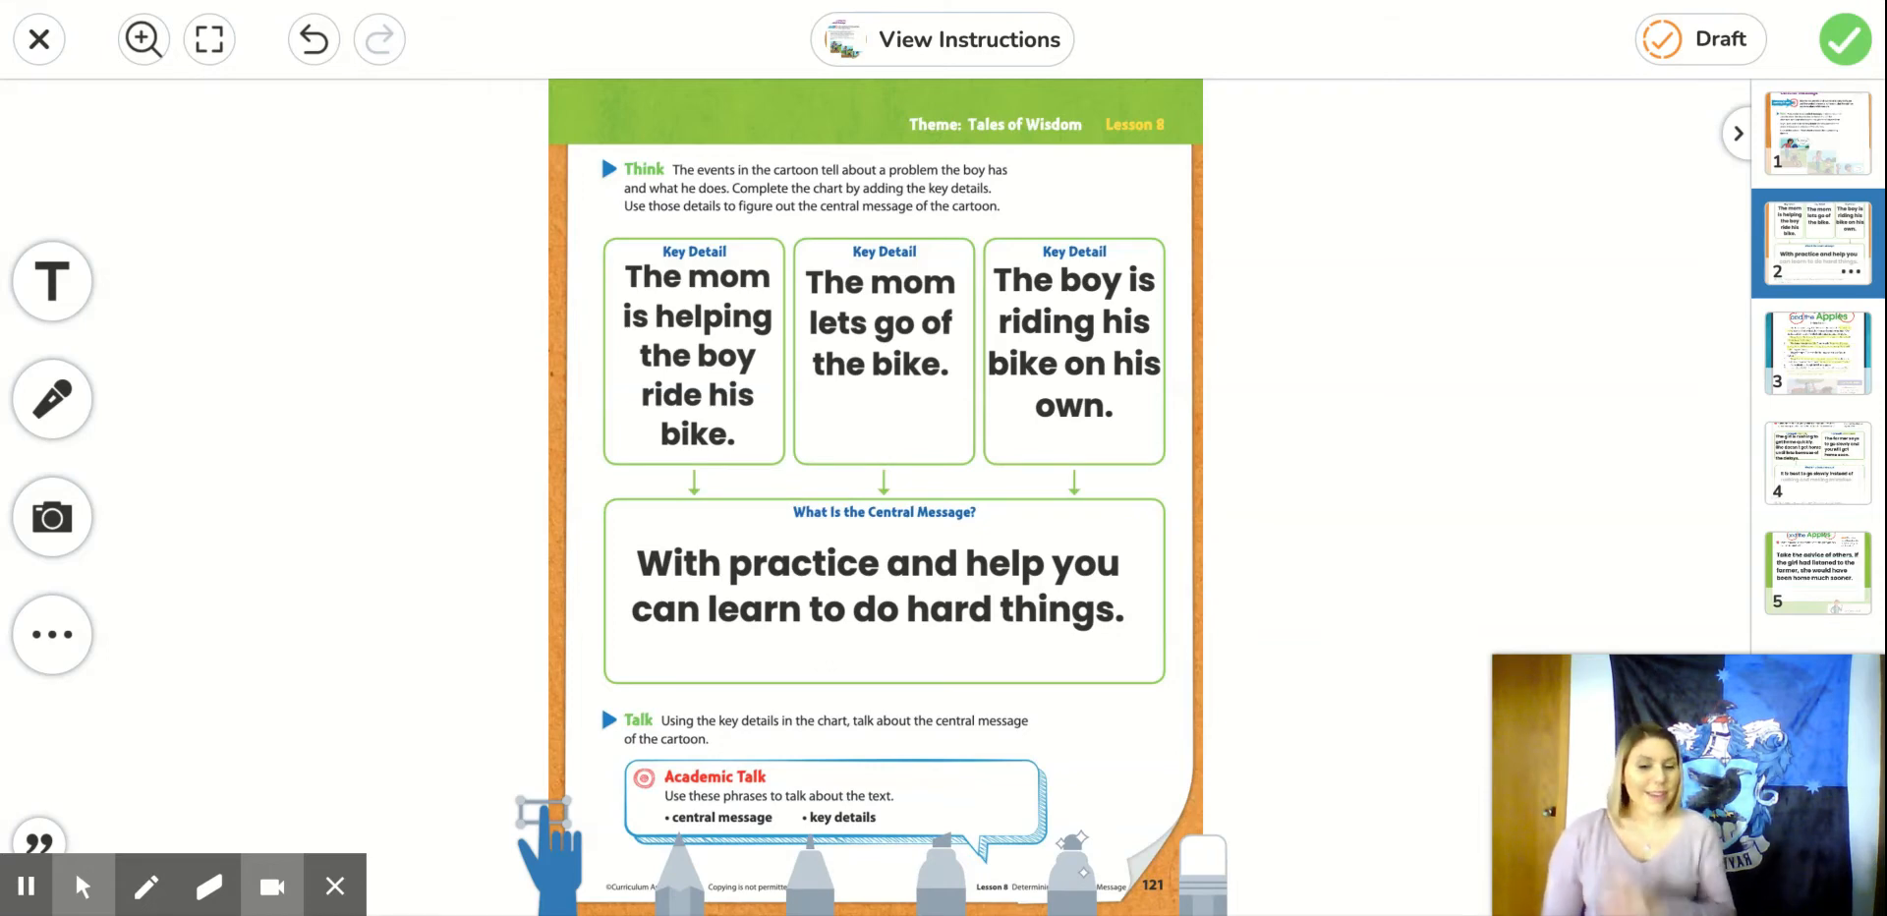
mouse_move(1105, 320)
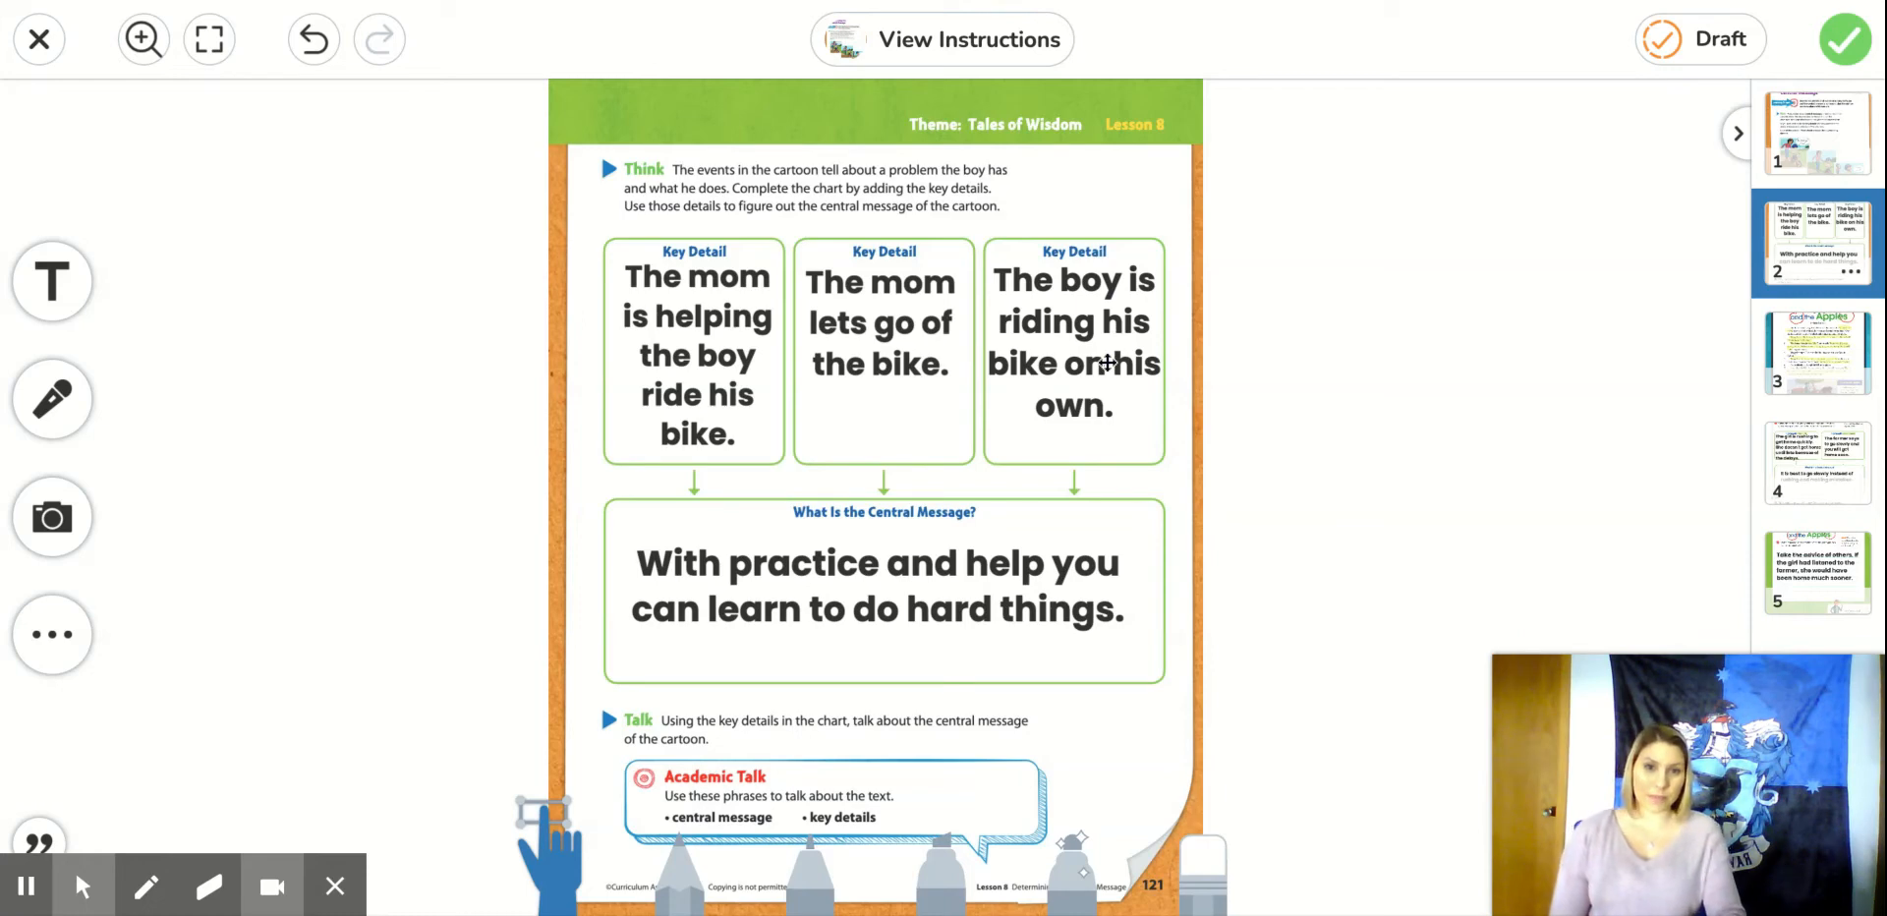
mouse_move(1154, 397)
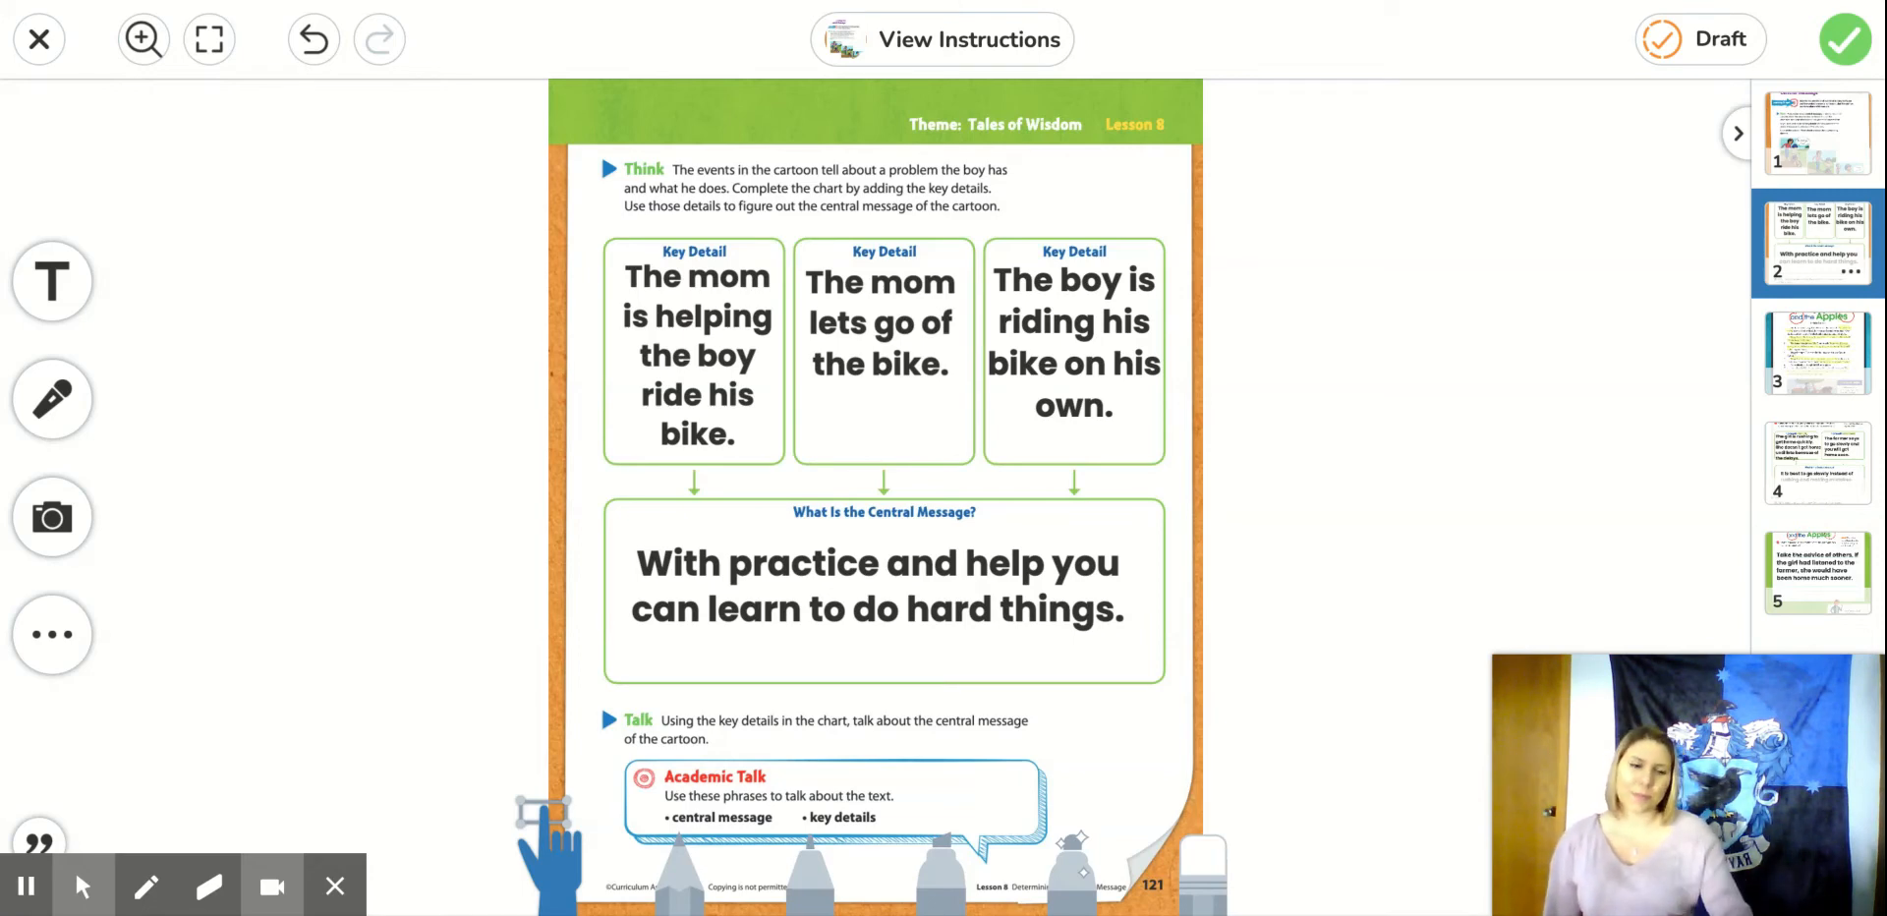
Move through the lesson pages to reach the Short Response page for The Girl and the Apples.
click(1817, 352)
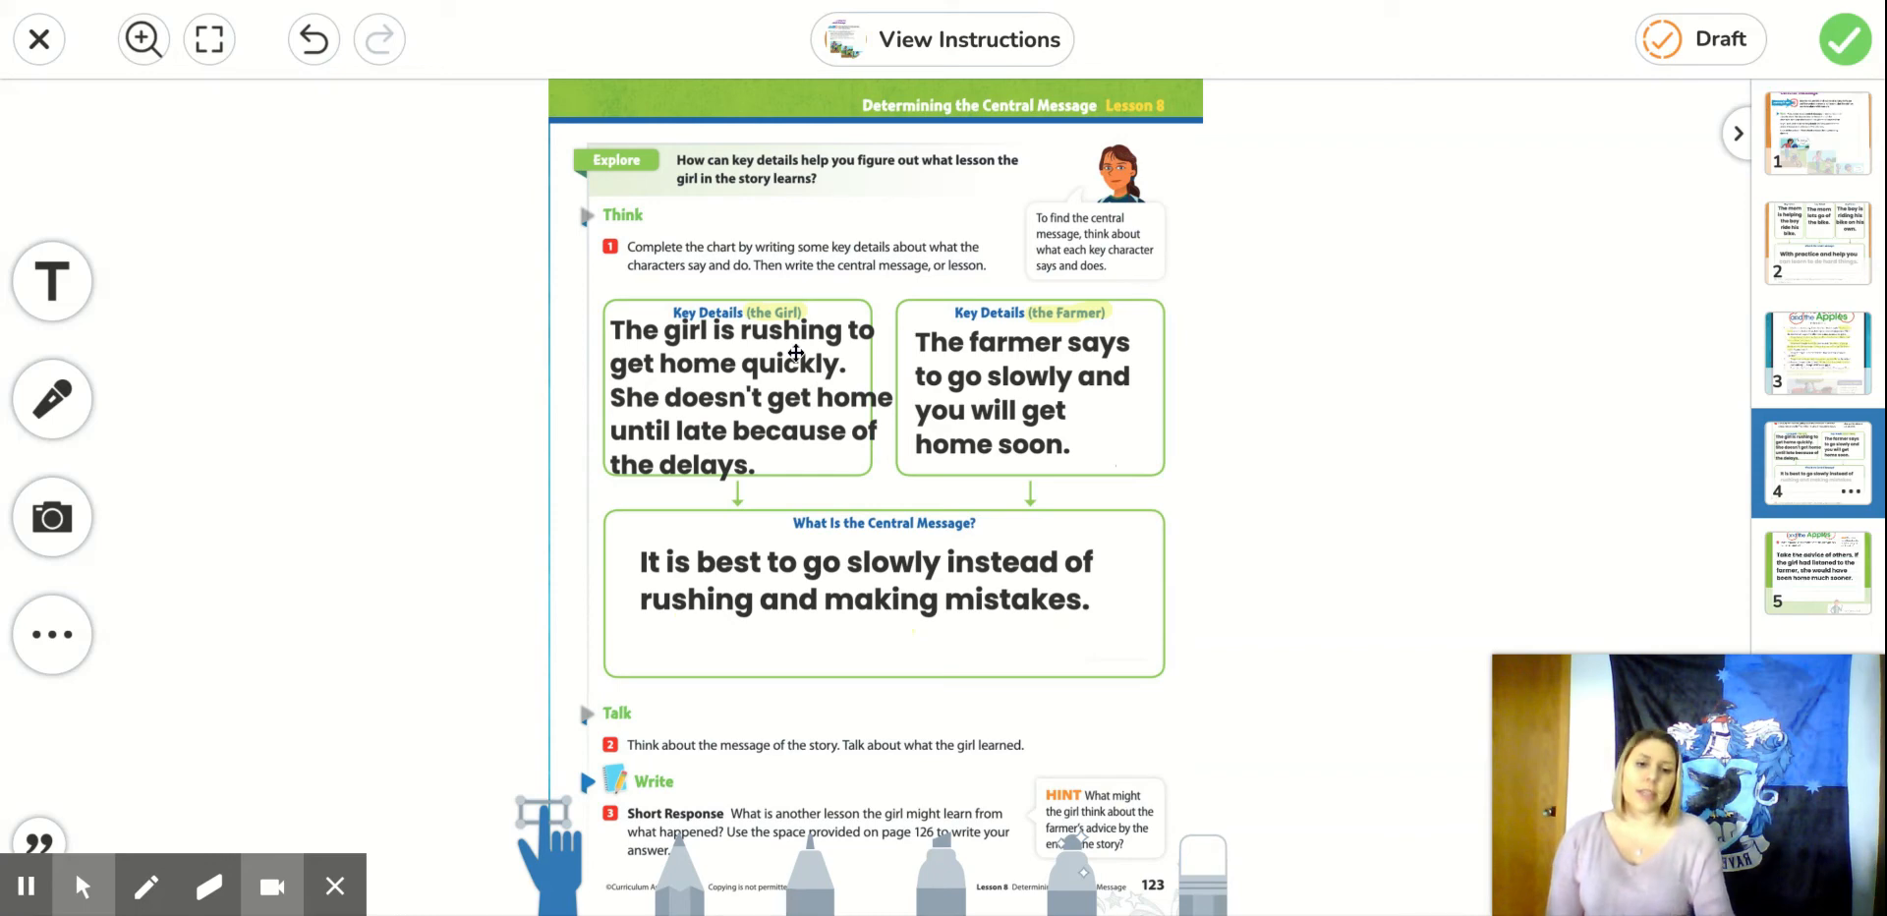
mouse_move(1274, 266)
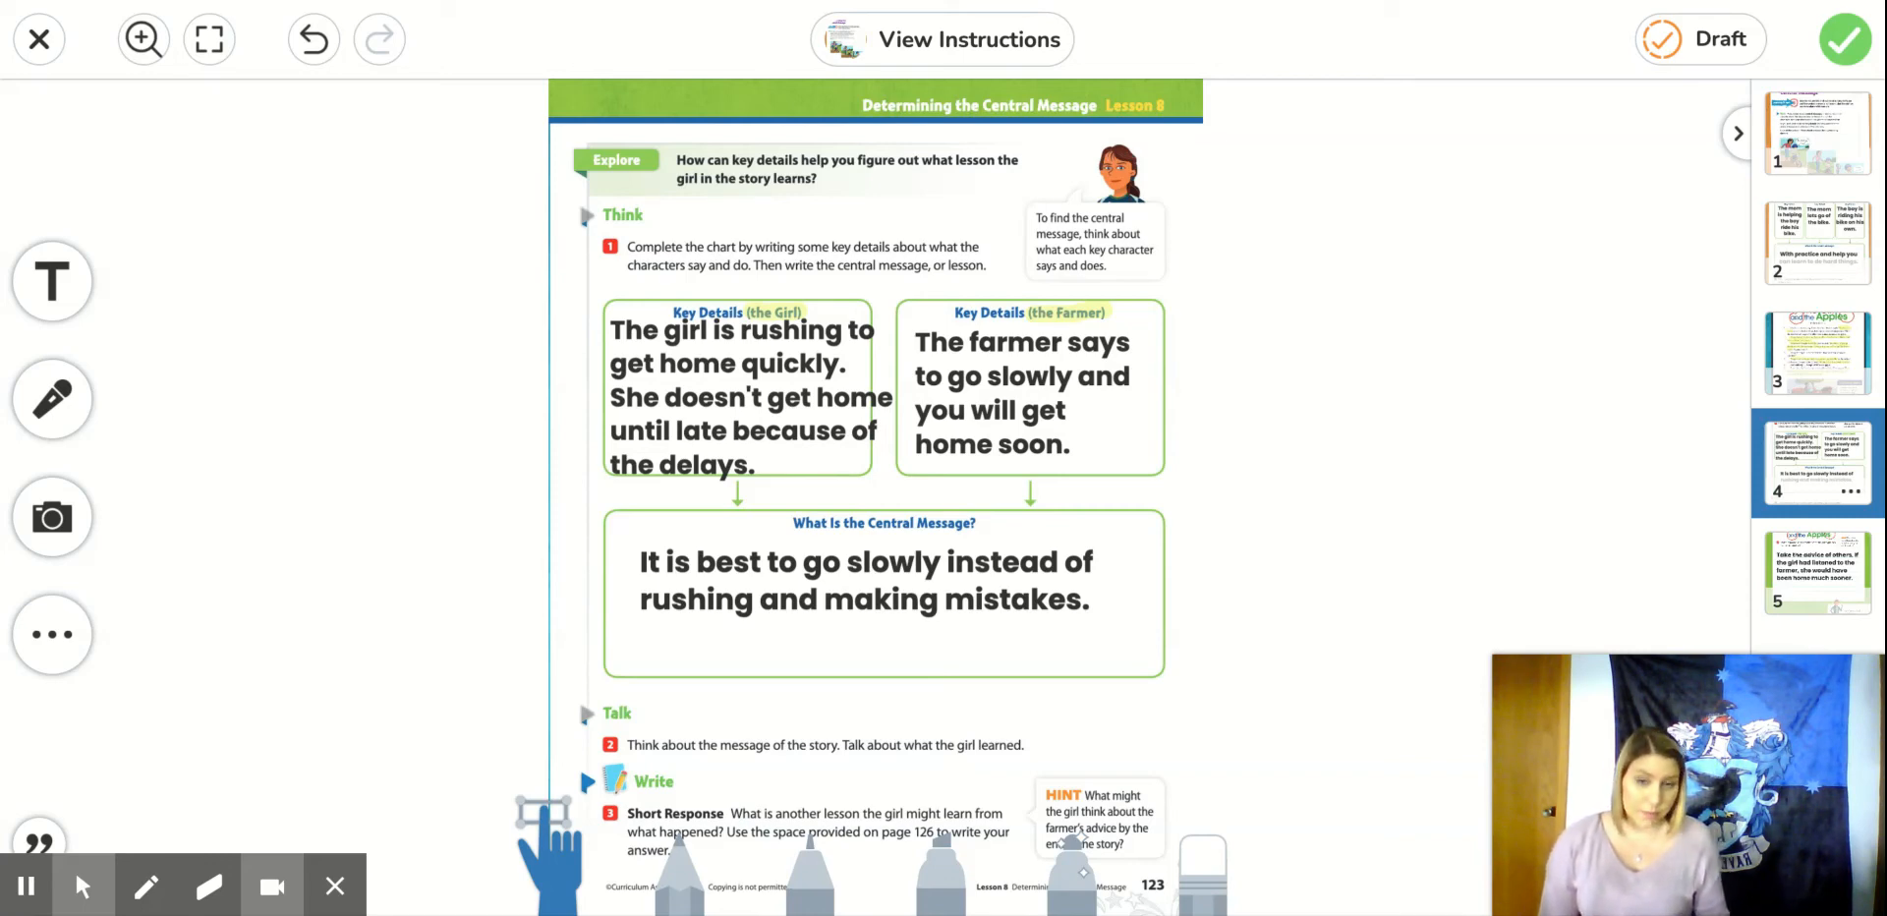
mouse_move(1079, 442)
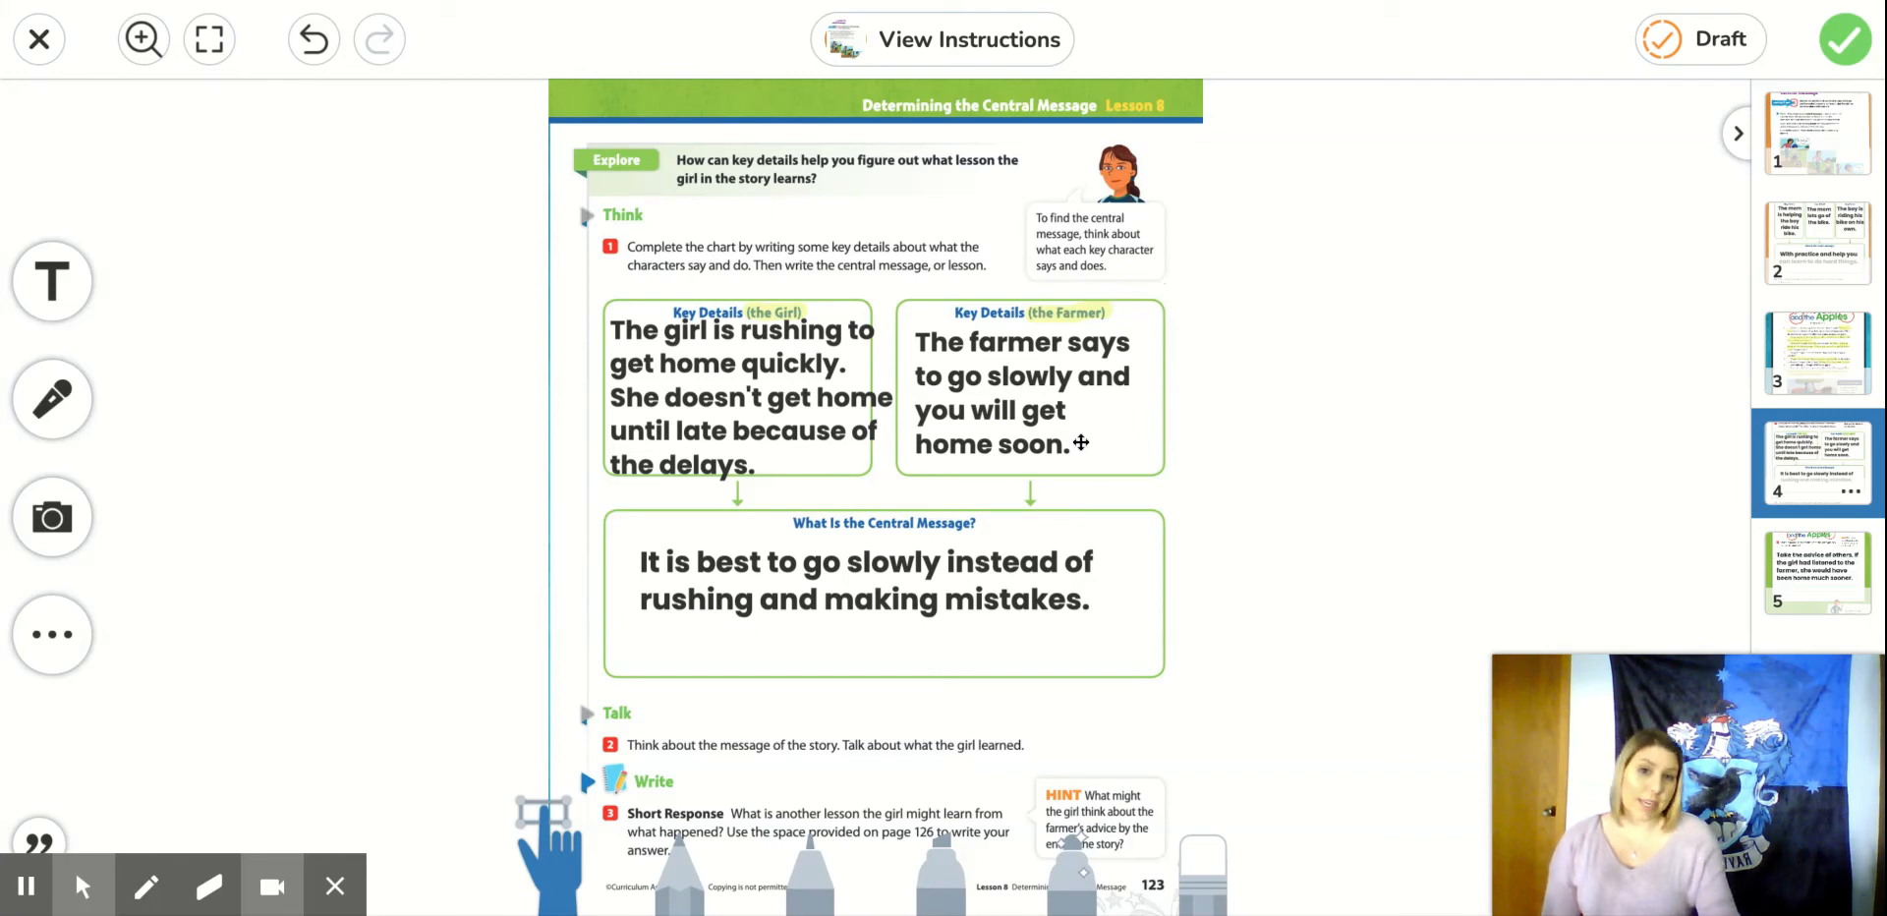
mouse_move(1170, 344)
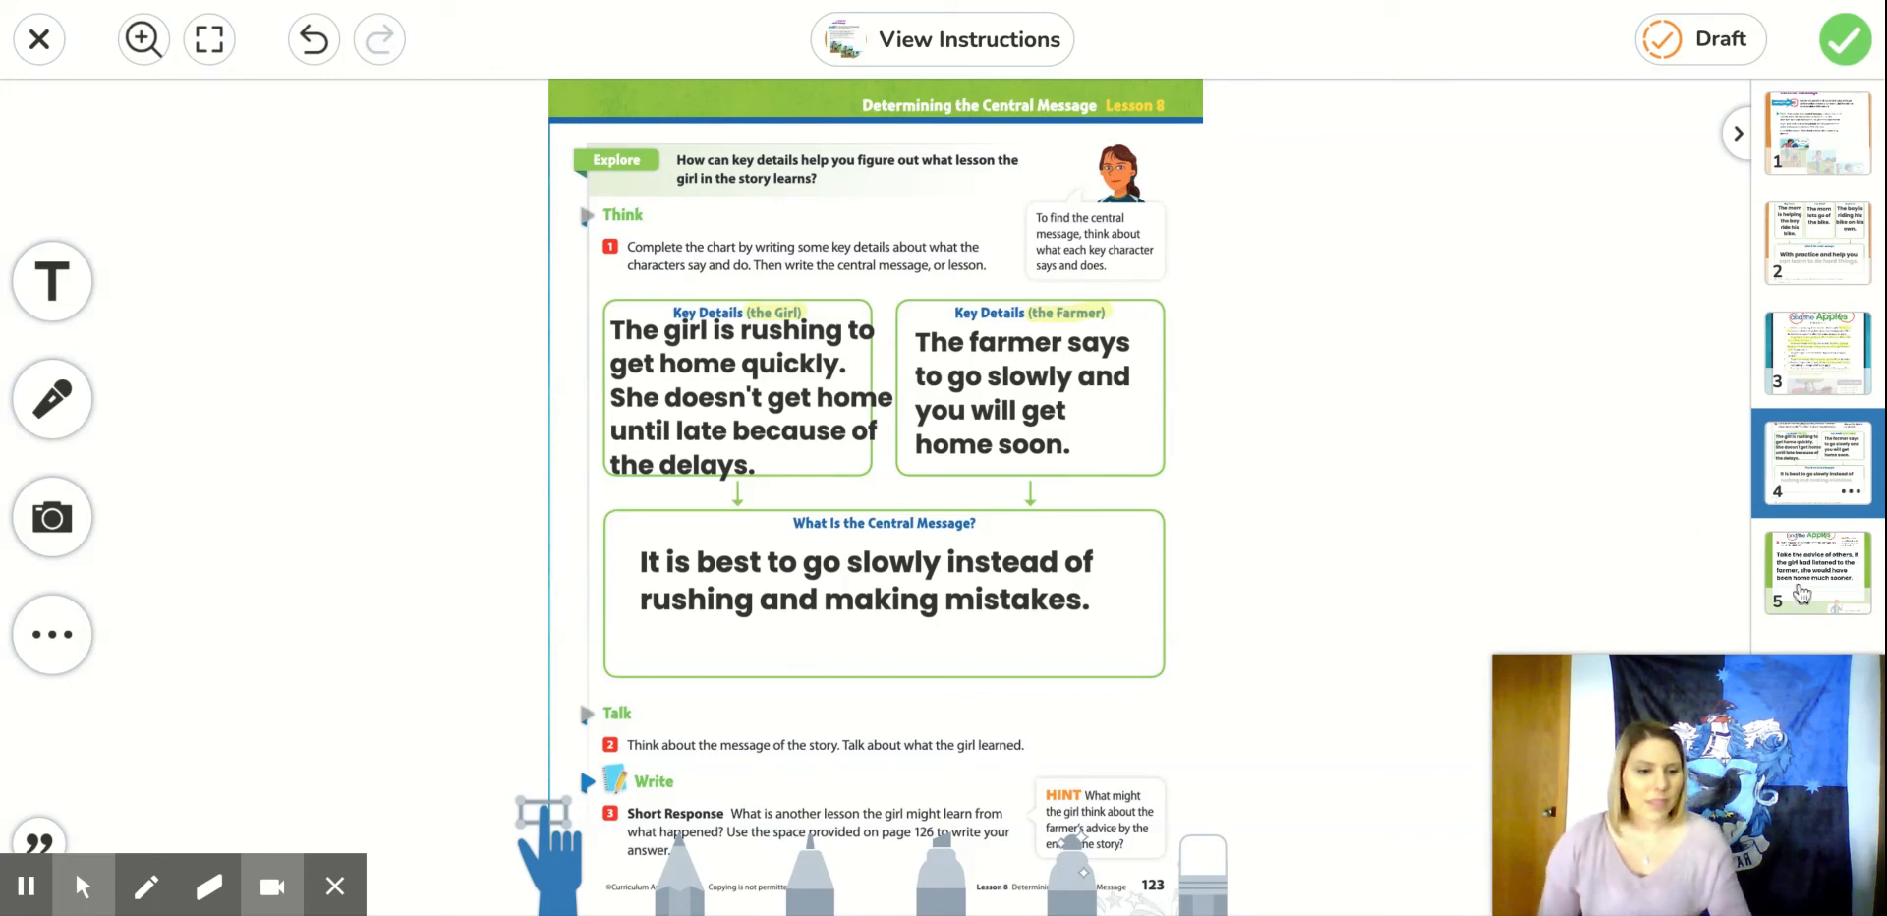
click(1817, 570)
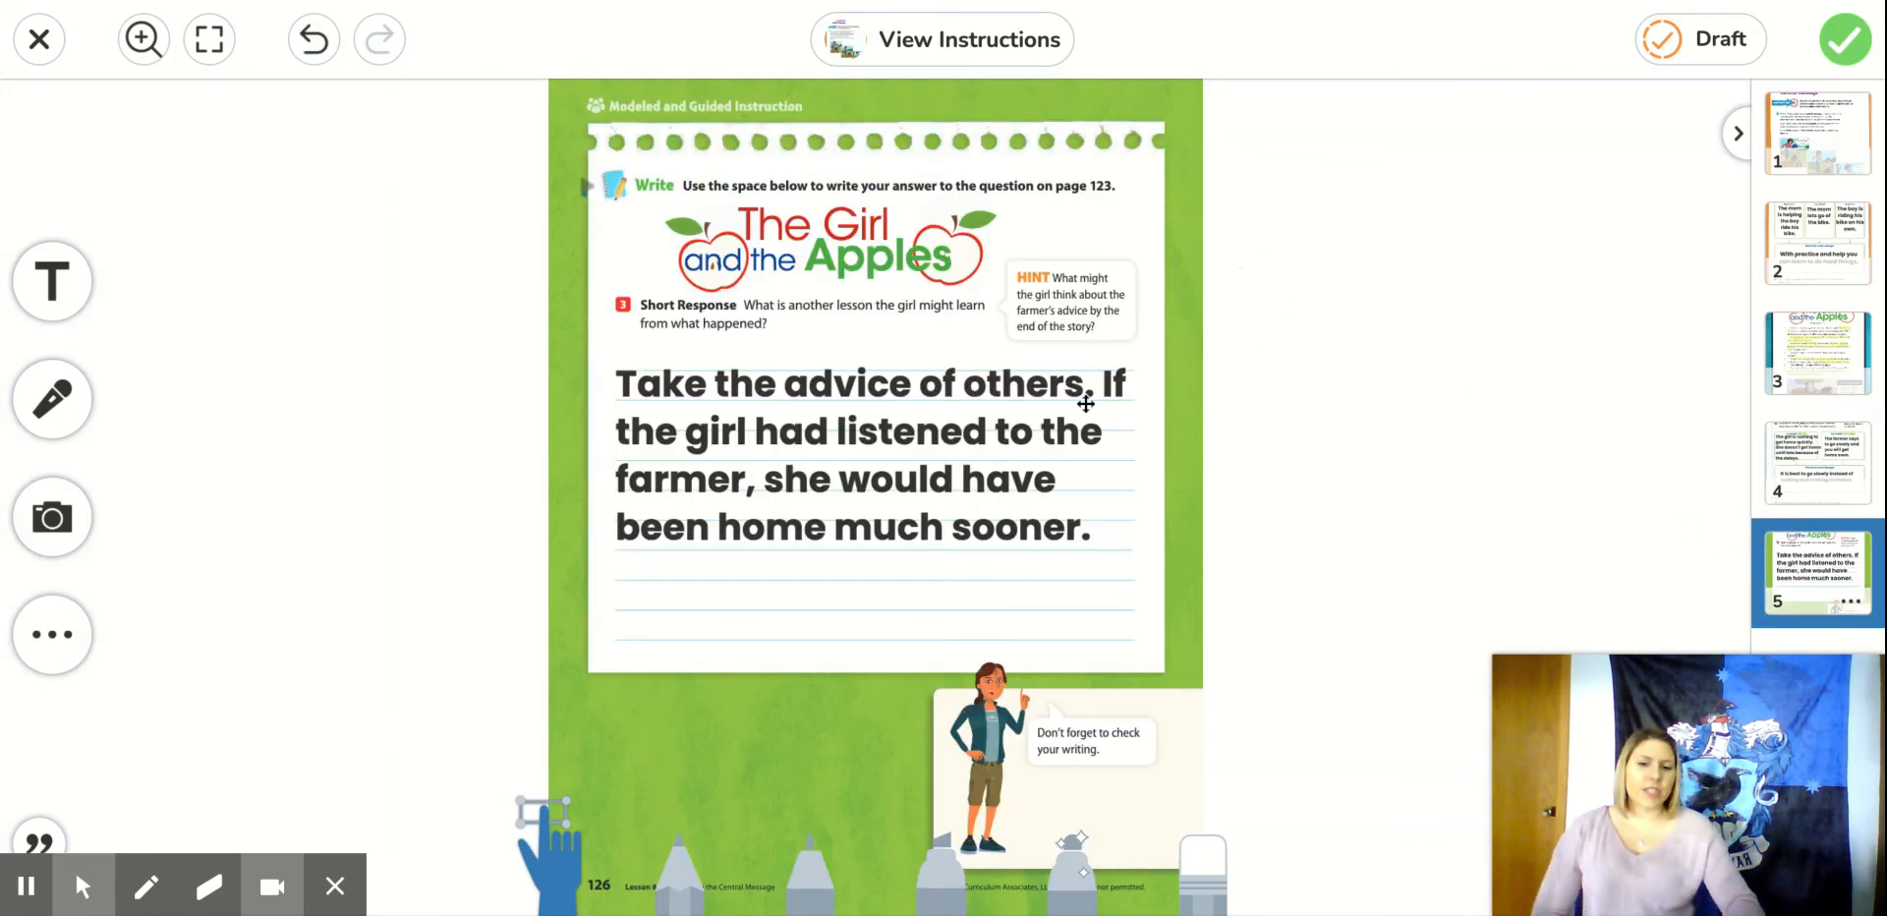
mouse_move(1342, 312)
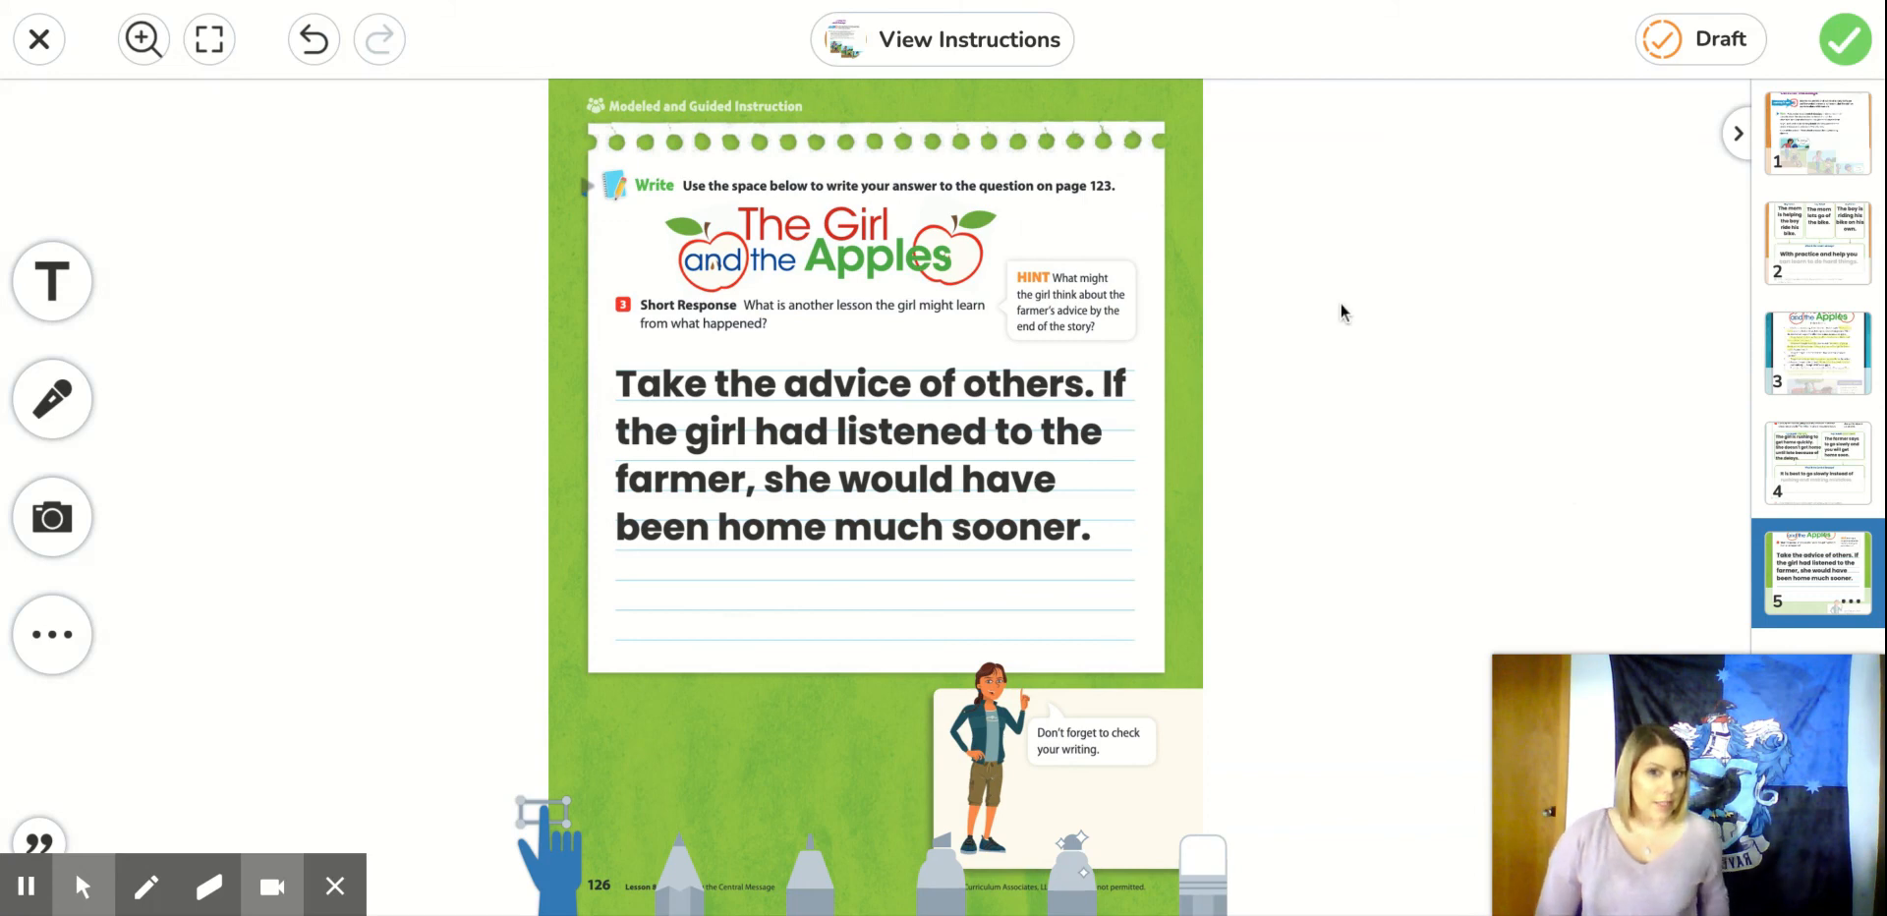